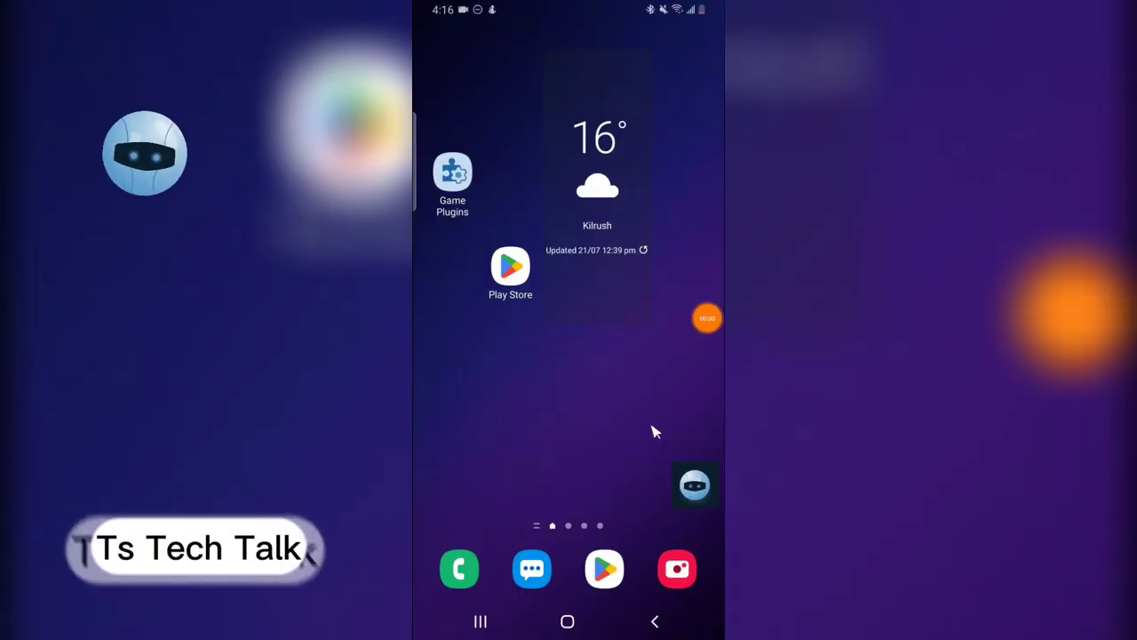
pyautogui.moveTo(658, 458)
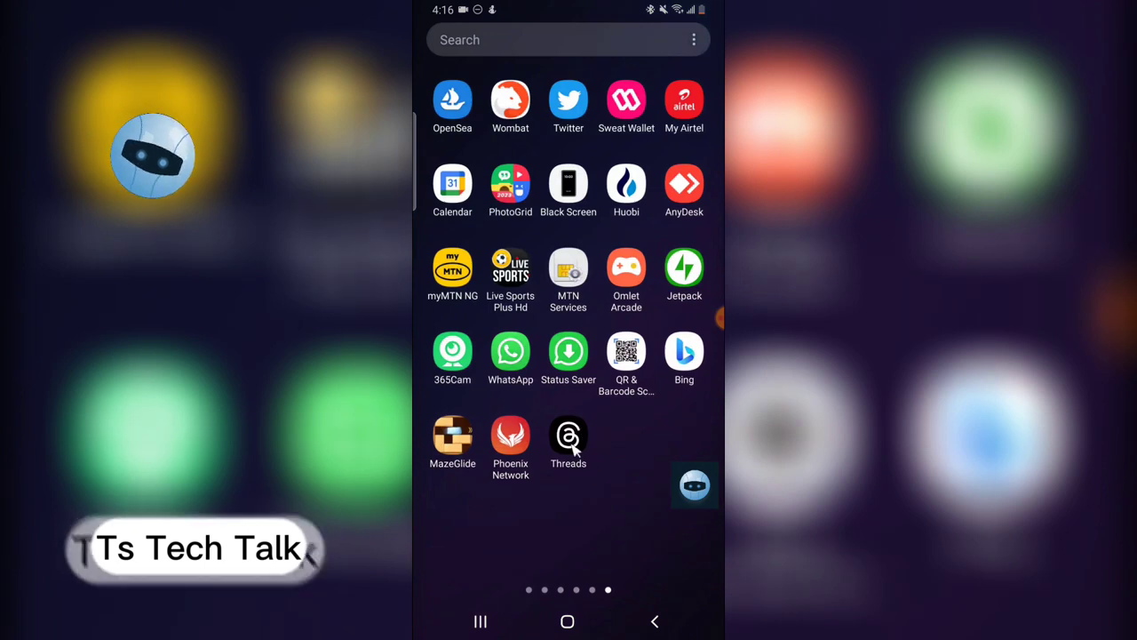
# - Launch Threads and view the account's own profile page
pyautogui.click(568, 435)
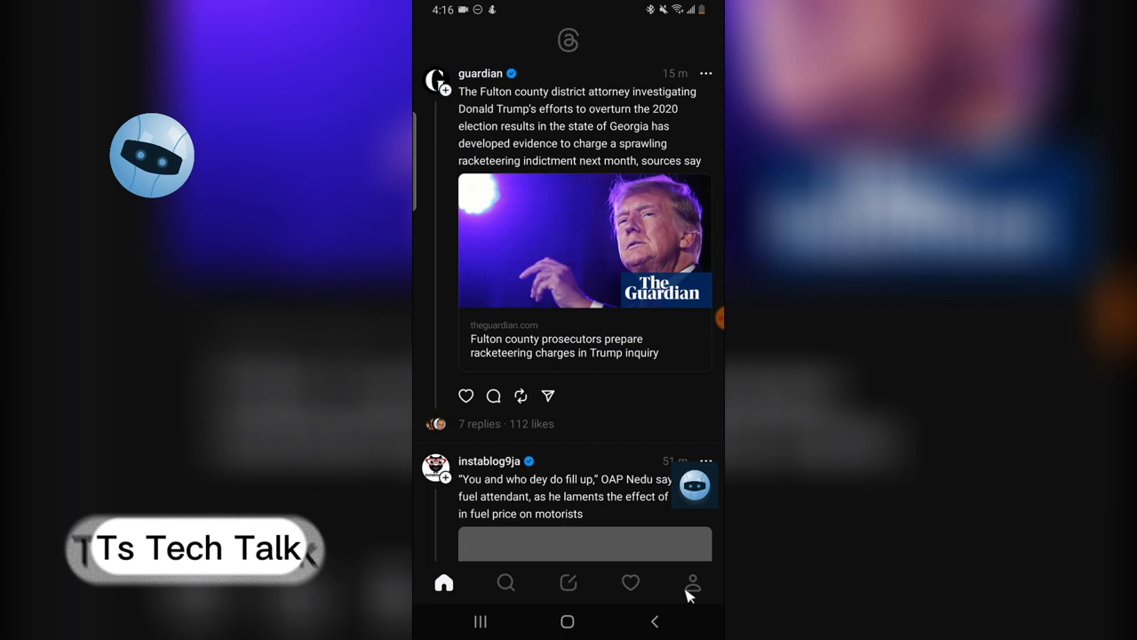
pyautogui.click(692, 583)
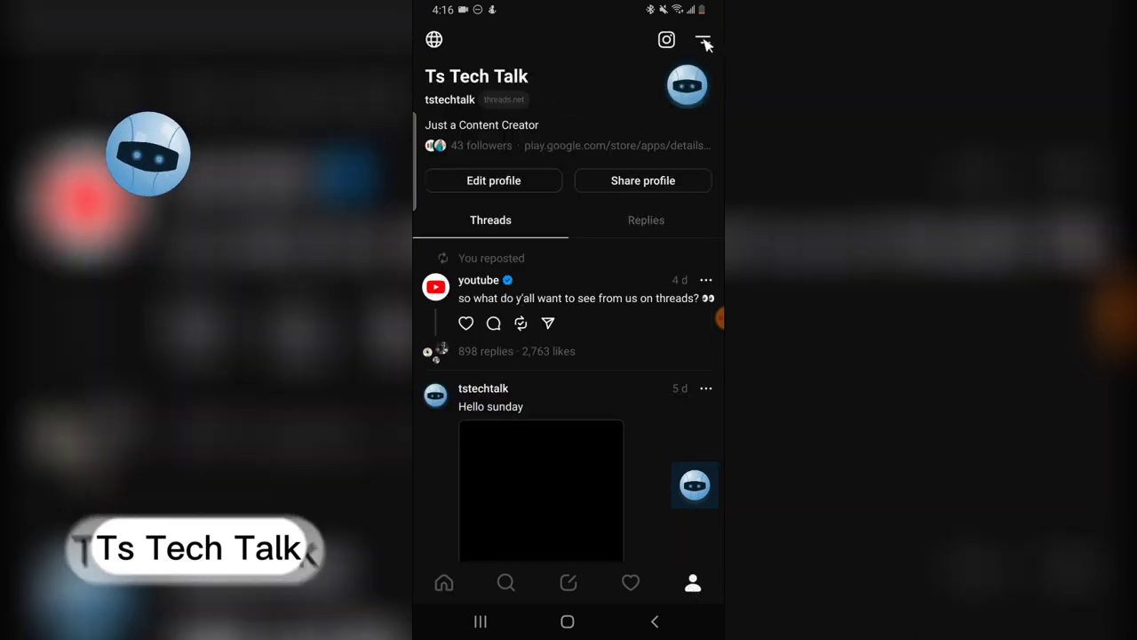
# - Log out of the account via Settings, confirming in the dialog
pyautogui.click(703, 39)
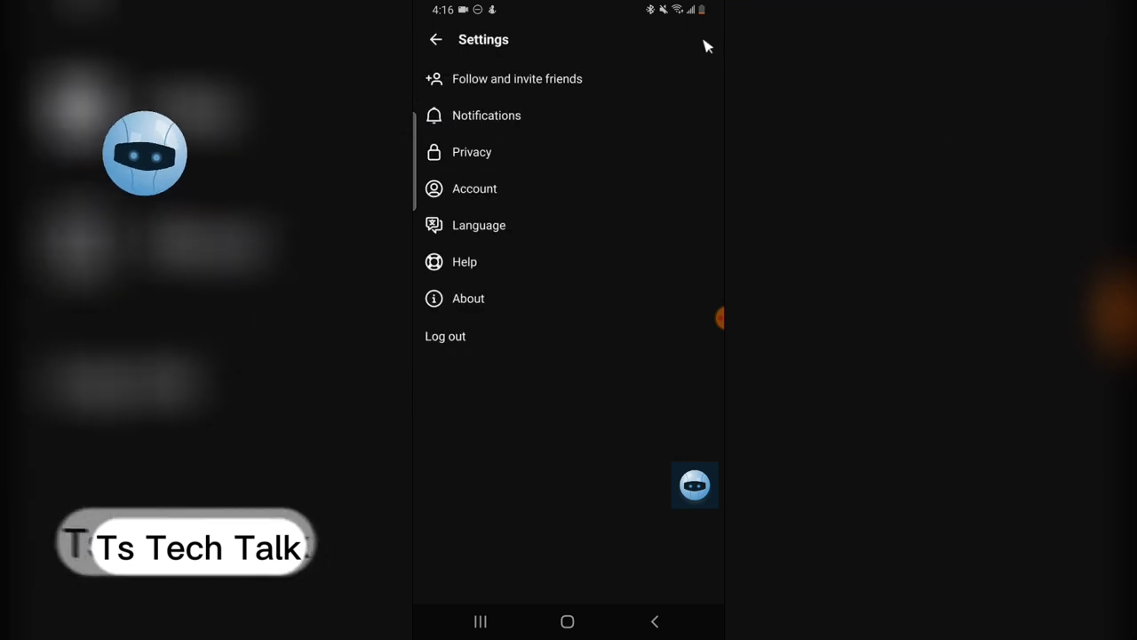
pyautogui.moveTo(454, 339)
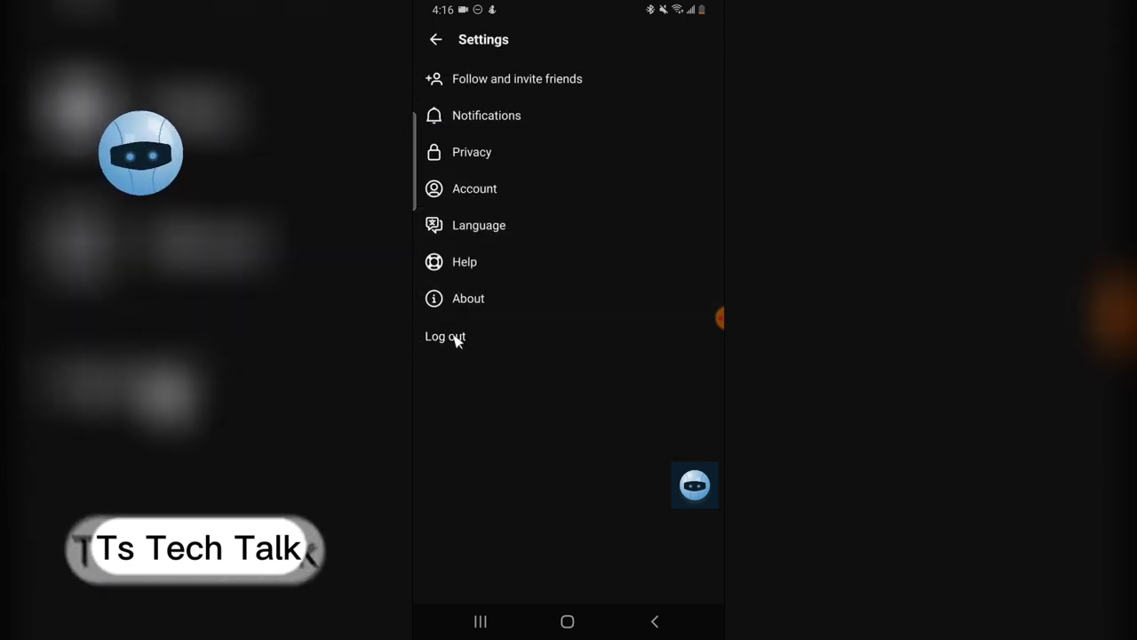
pyautogui.moveTo(468, 345)
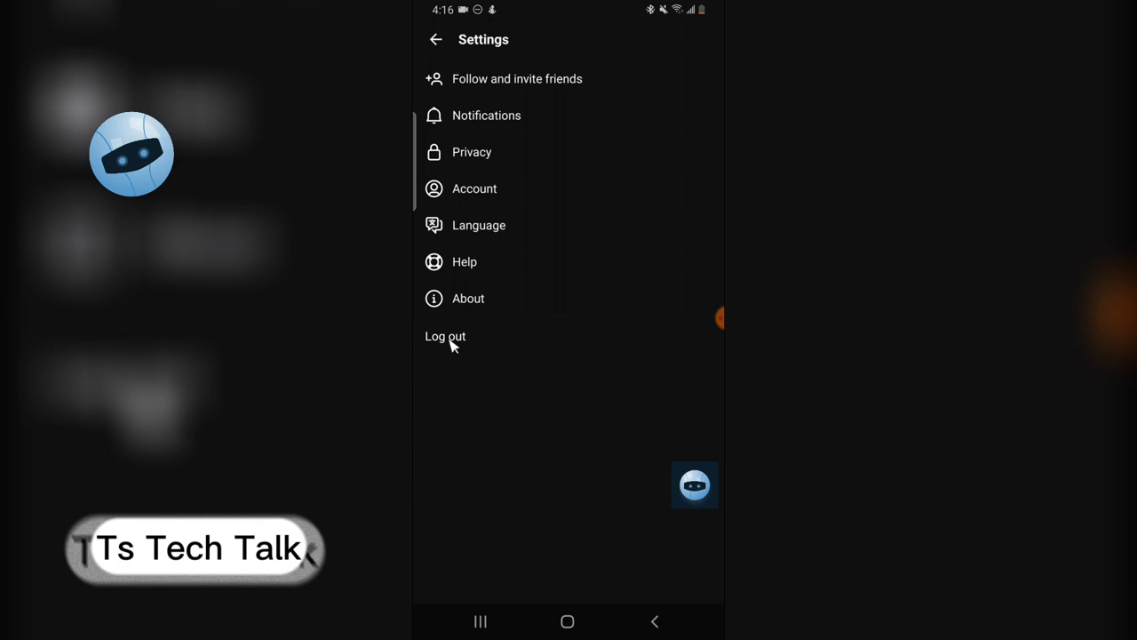
pyautogui.click(445, 336)
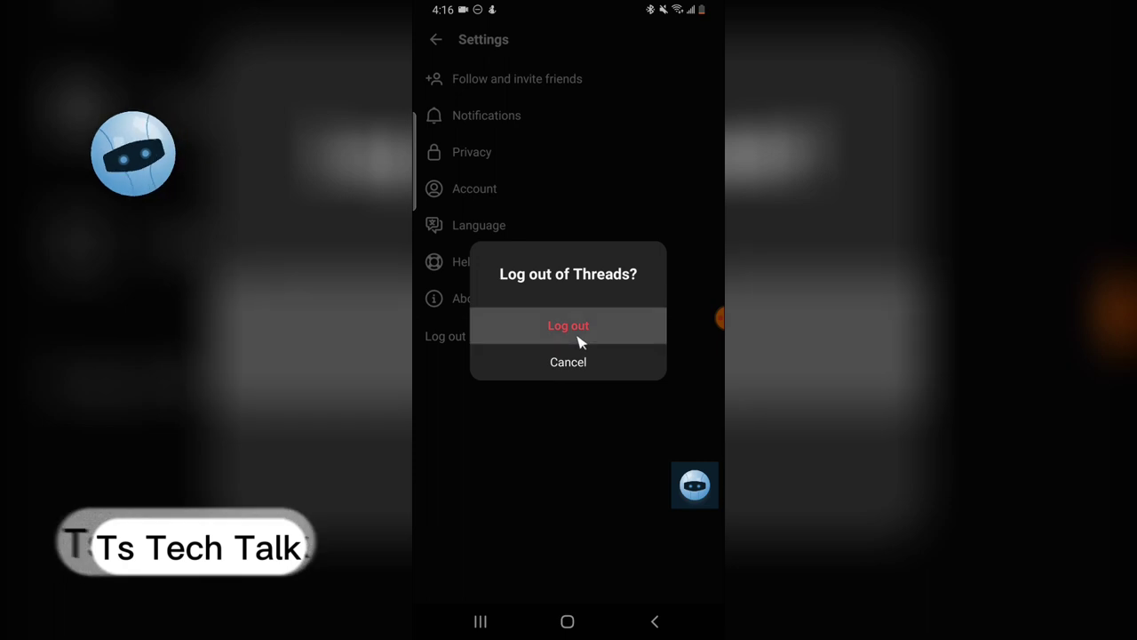
pyautogui.click(567, 325)
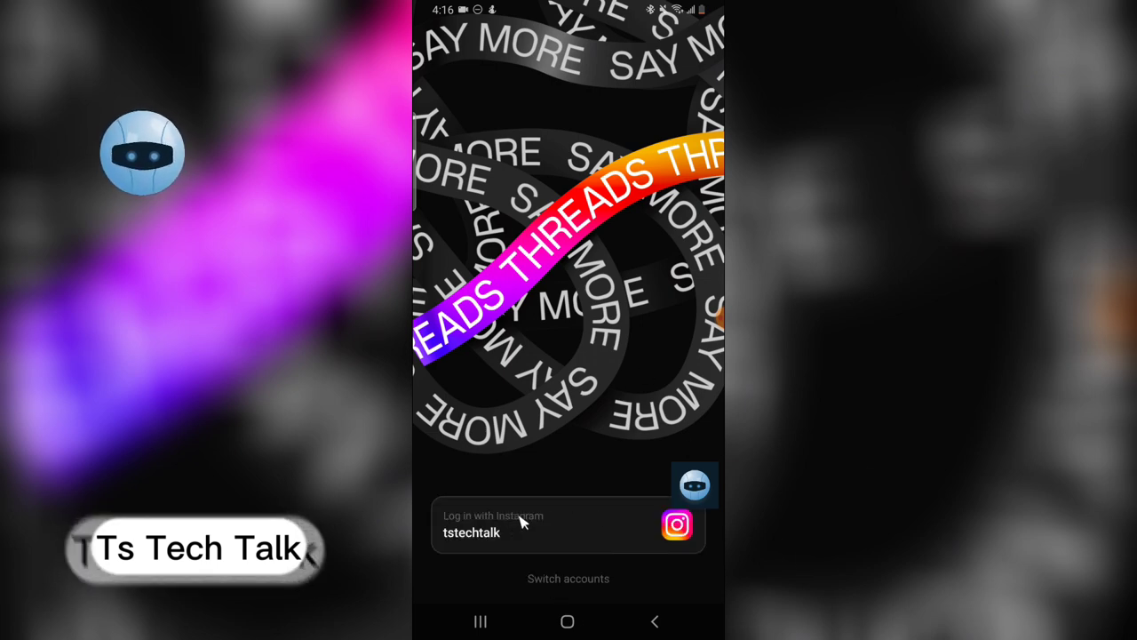
# - Start logging back in with the saved Instagram account card, sending a login request
pyautogui.click(551, 524)
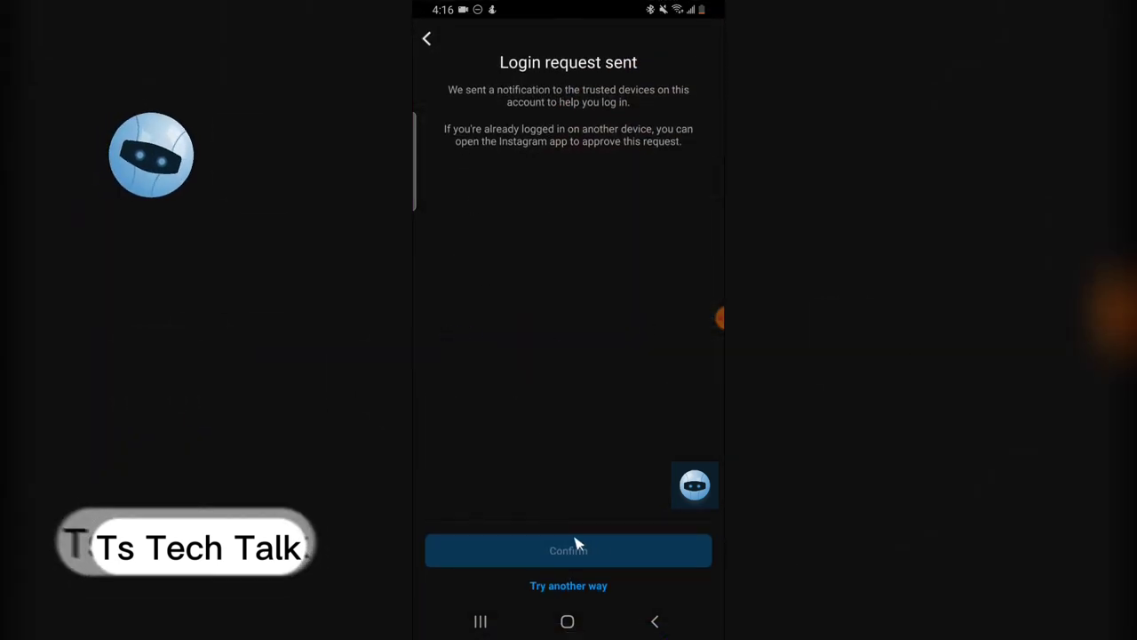
pyautogui.moveTo(604, 536)
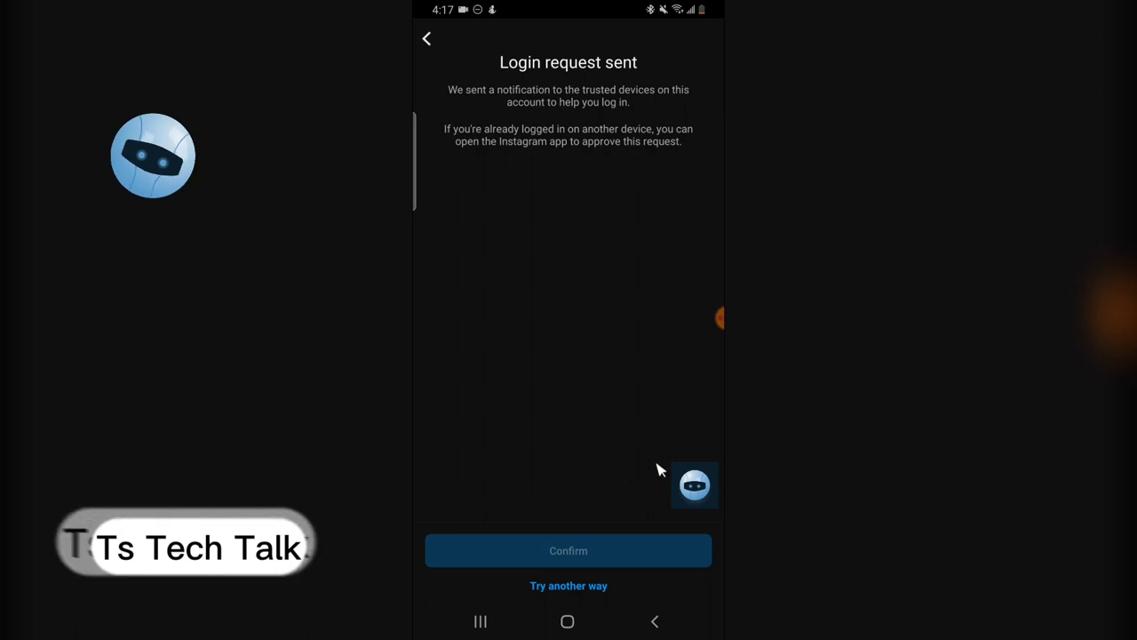
pyautogui.moveTo(668, 454)
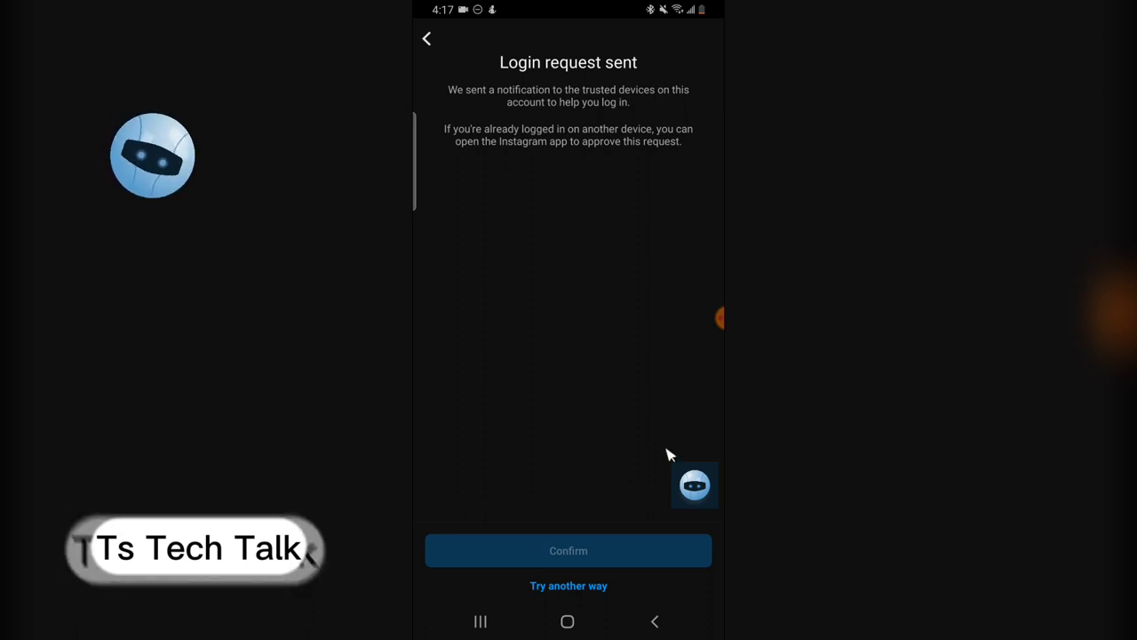
pyautogui.moveTo(715, 335)
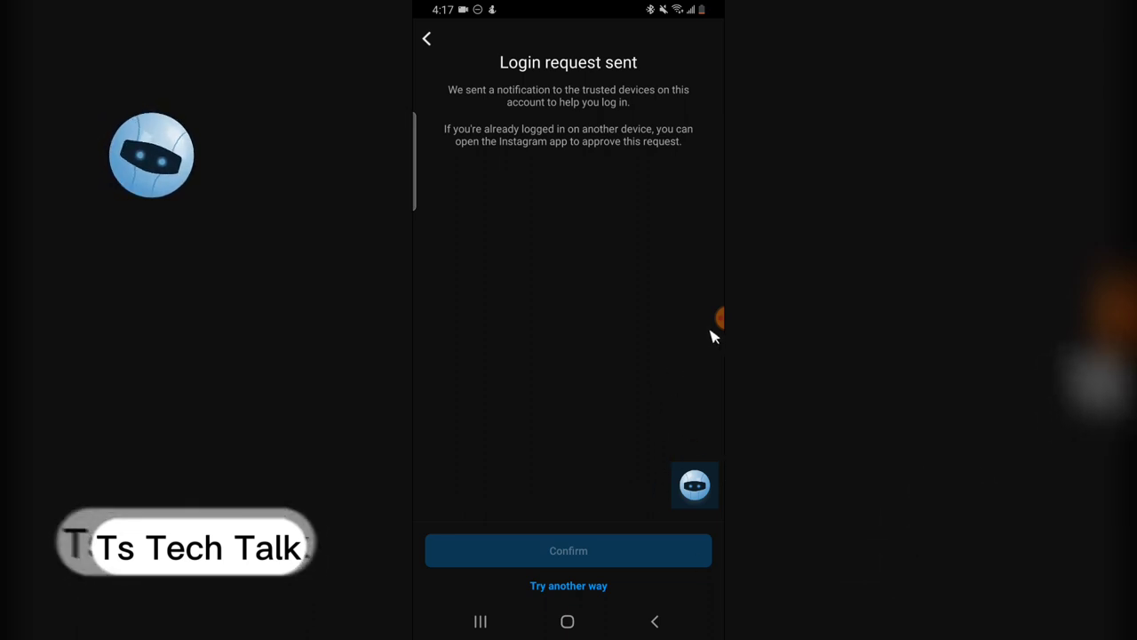